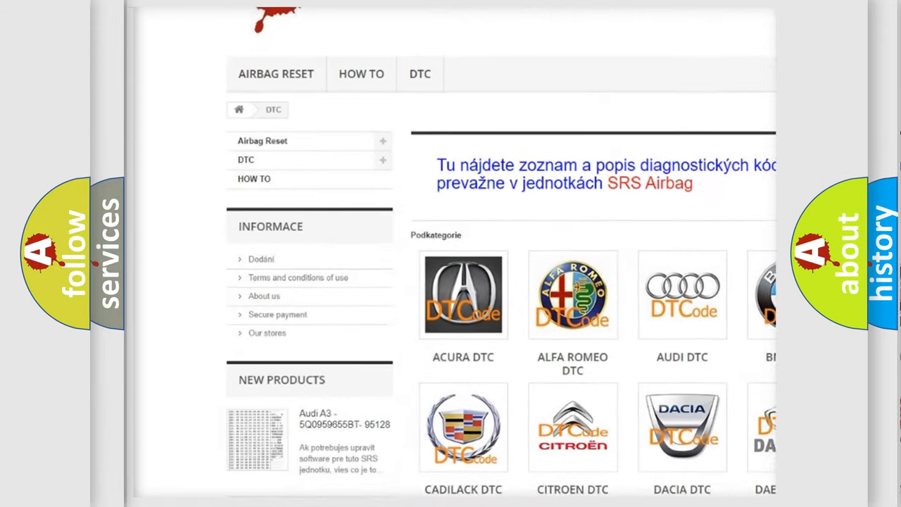
scroll("down", 3)
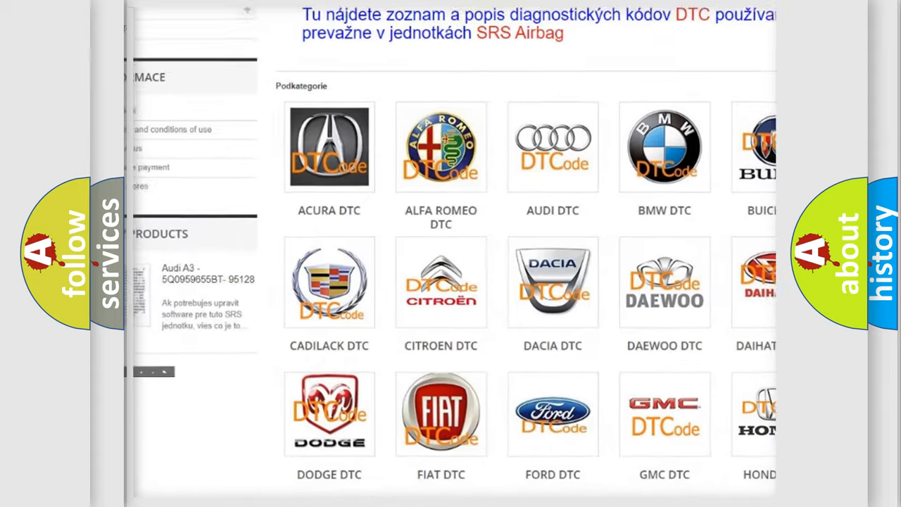
scroll("down", 3)
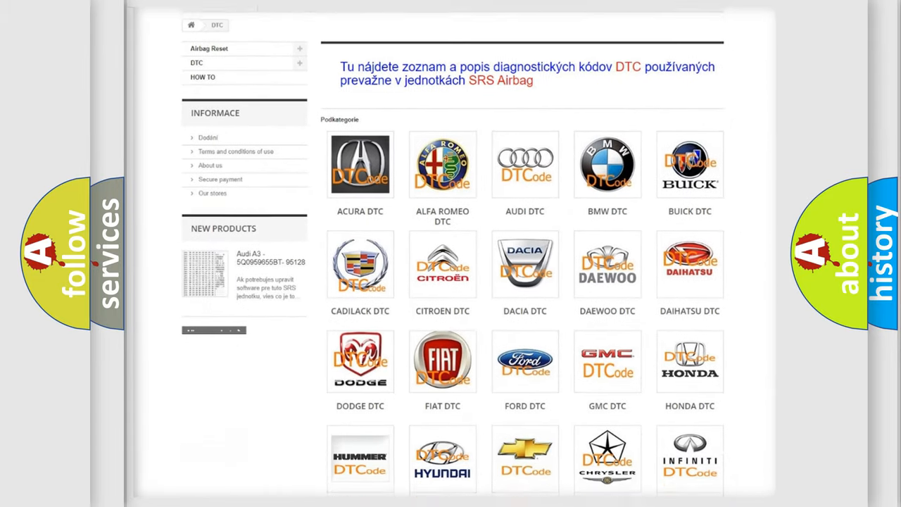
scroll("down", 3)
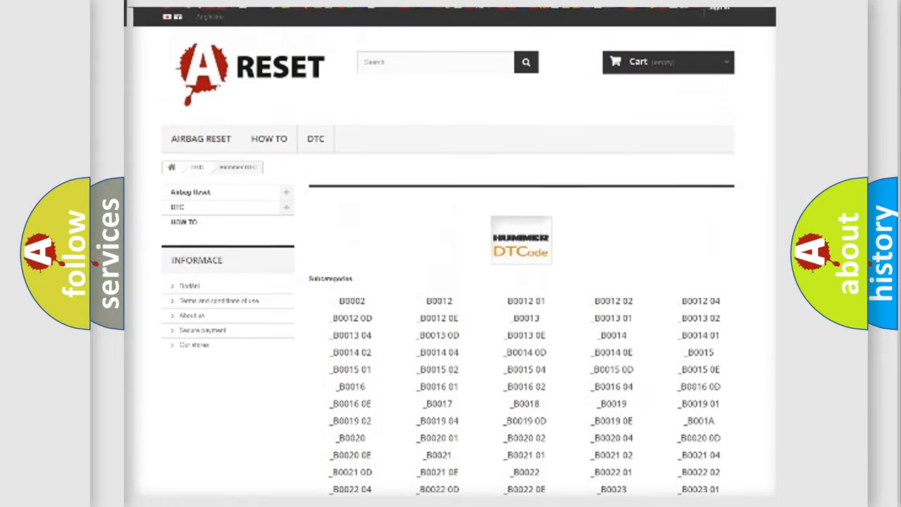
scroll("up", 3)
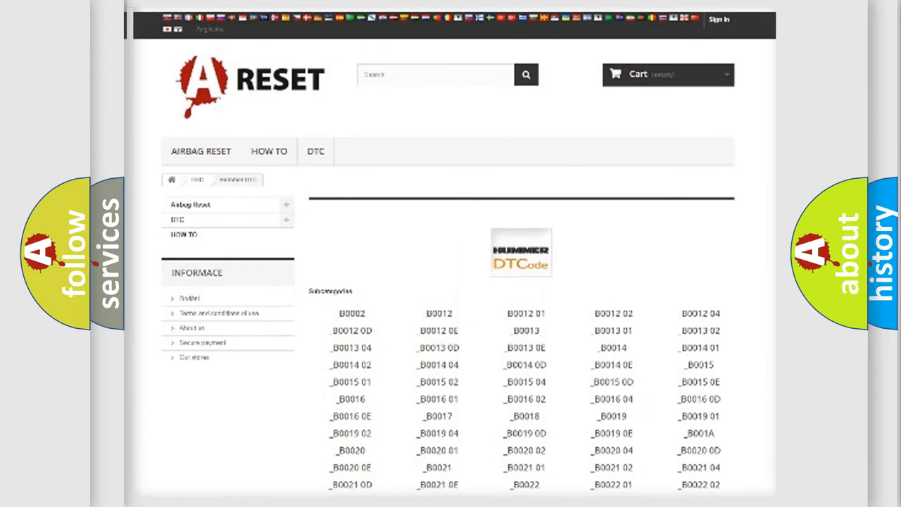